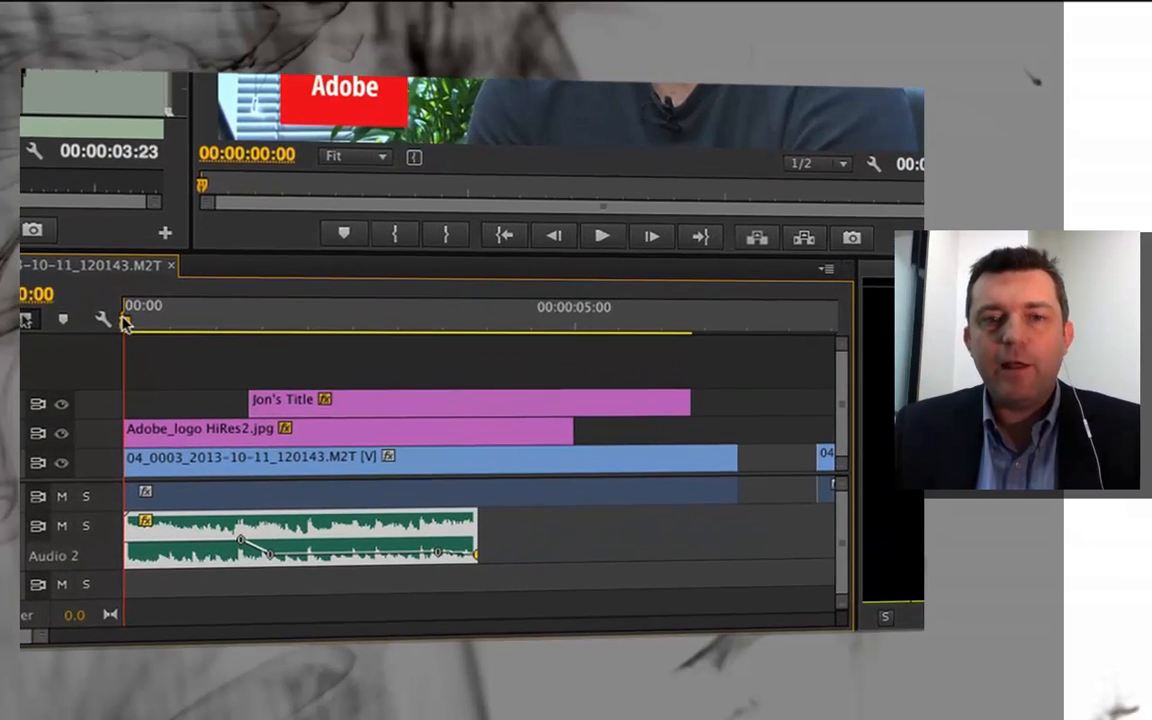
# Move the playhead to 00:00:03:23 so the title frame shows in the program monitor
pyautogui.click(472, 325)
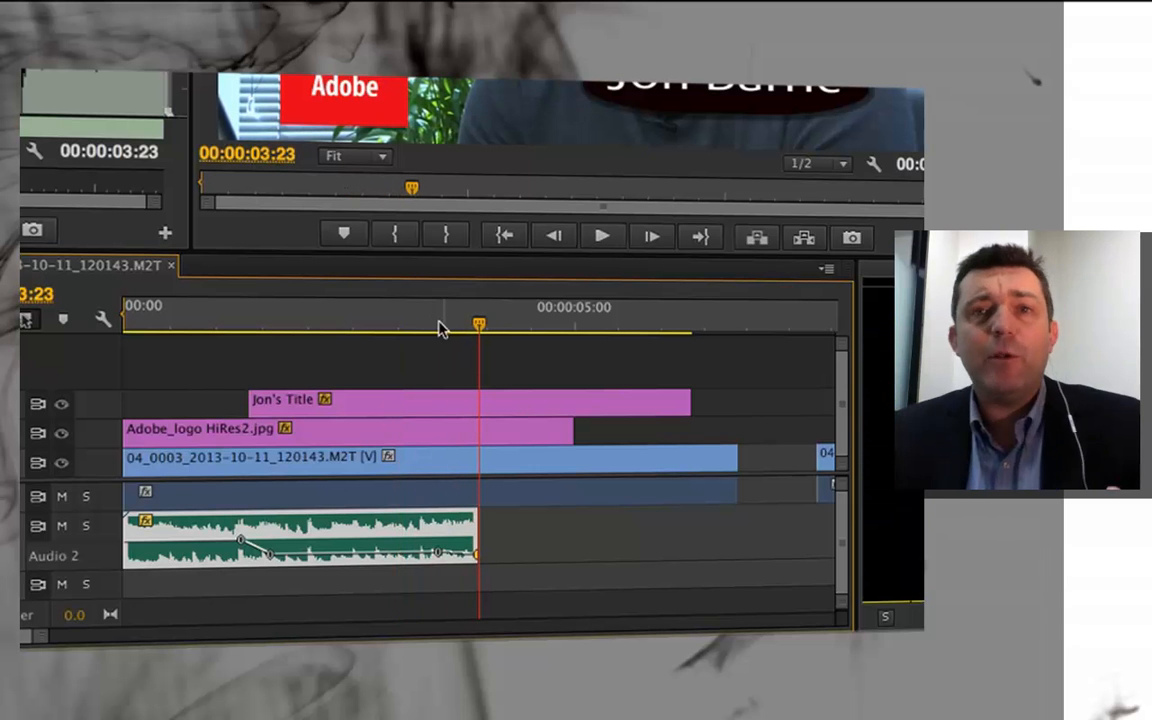
pyautogui.moveTo(500, 343)
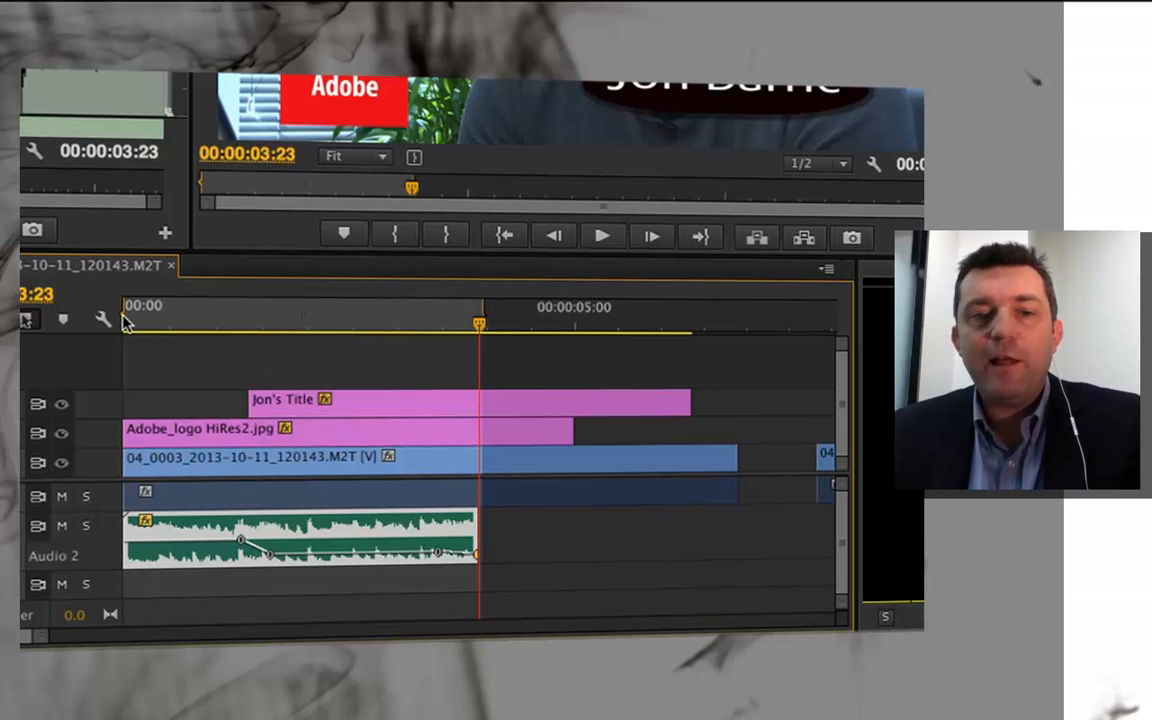
pyautogui.moveTo(228, 325)
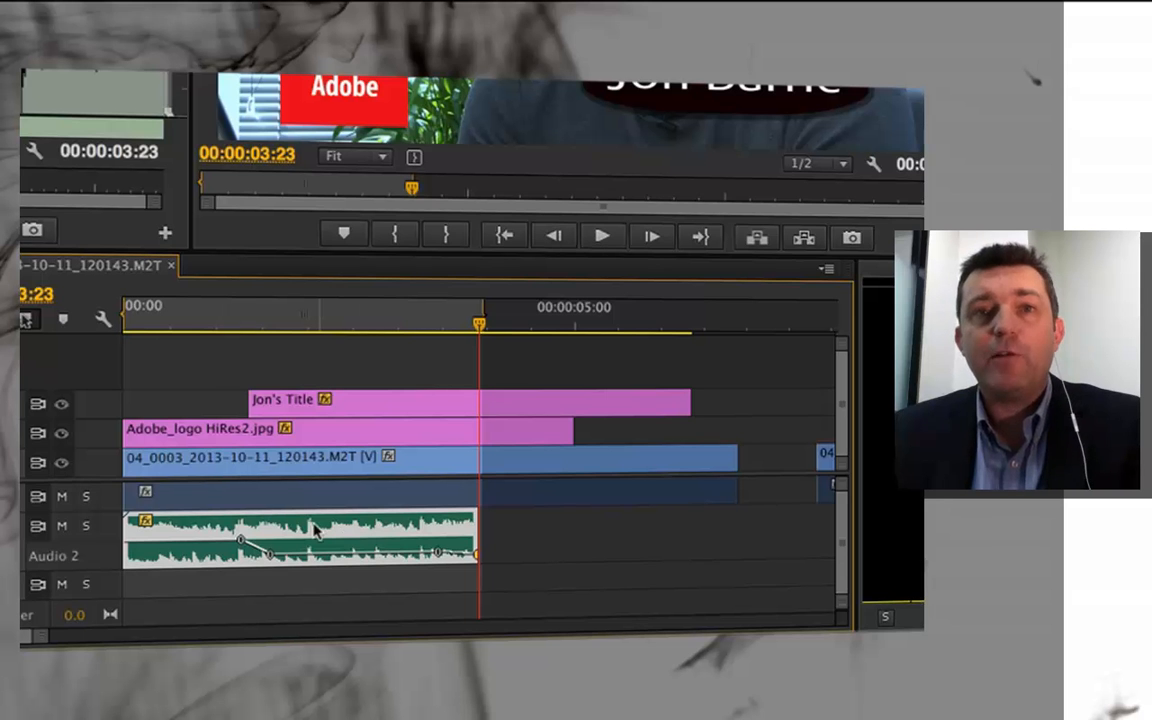
pyautogui.moveTo(367, 444)
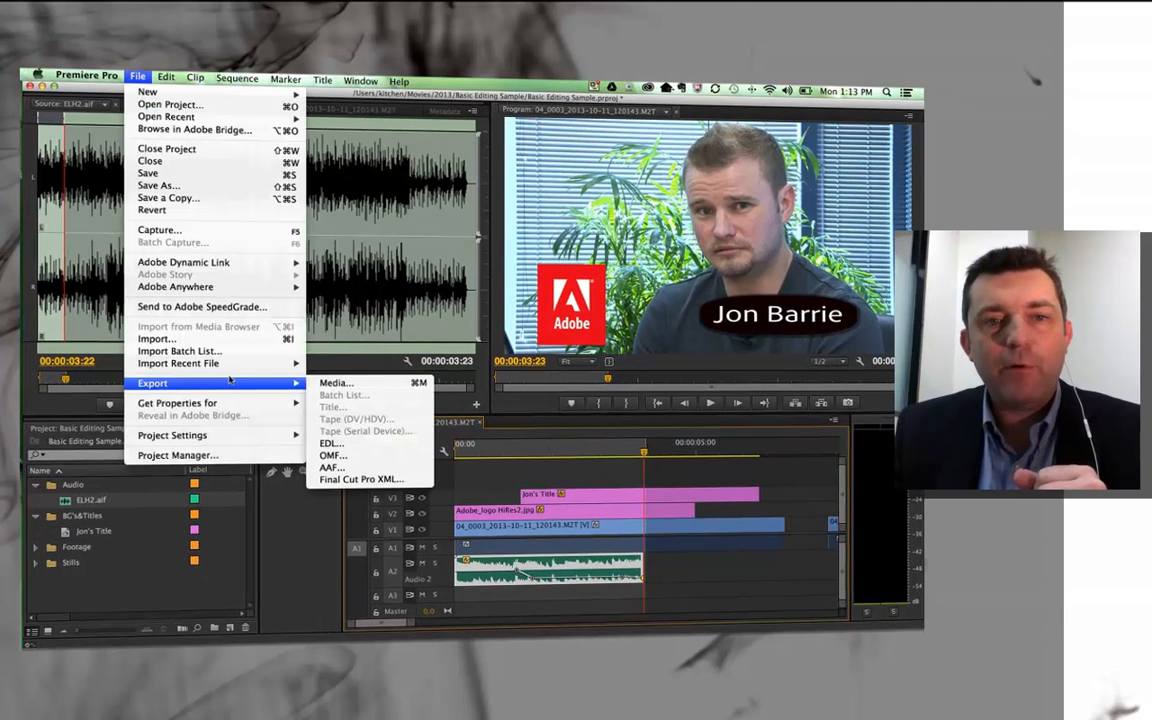
# Open the sequence's export settings with QuickTime format and the HD 1080i 25 preset
pyautogui.click(335, 383)
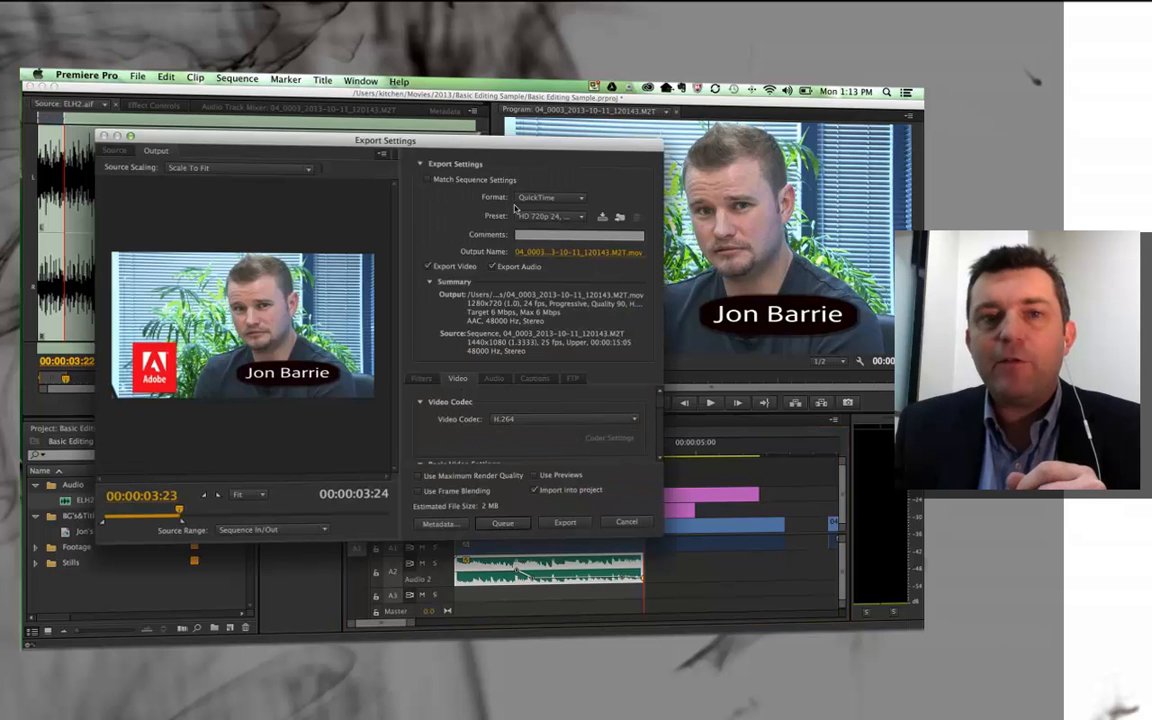
pyautogui.click(550, 196)
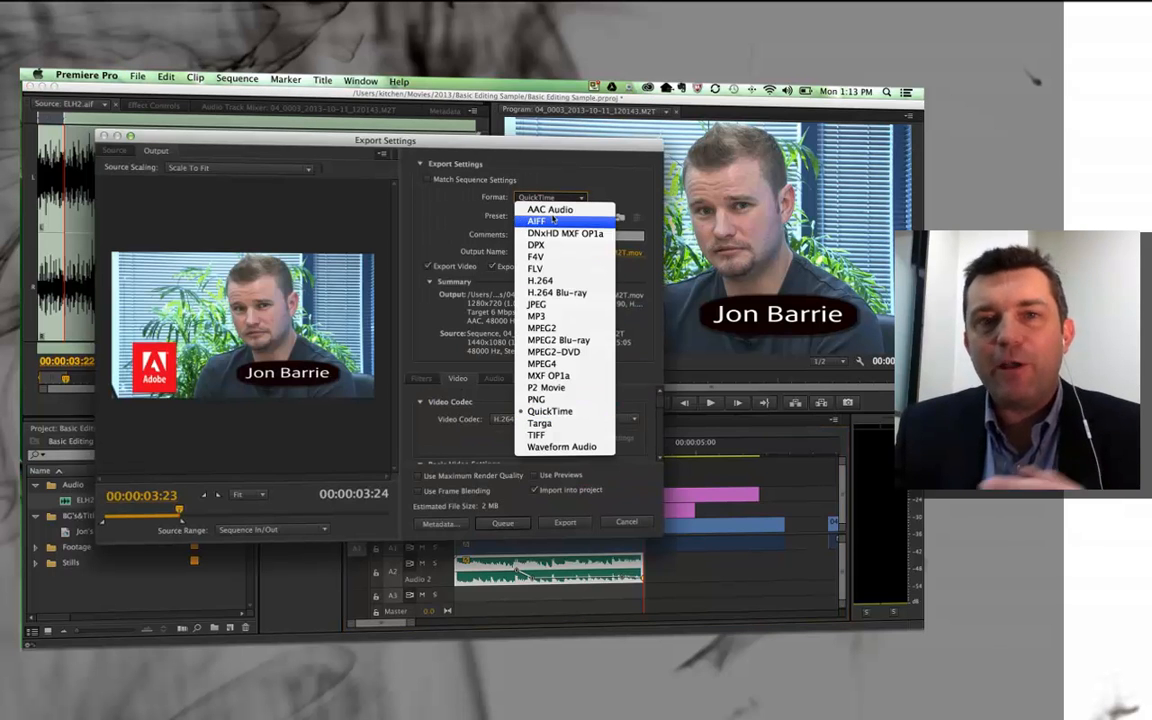
pyautogui.moveTo(550, 209)
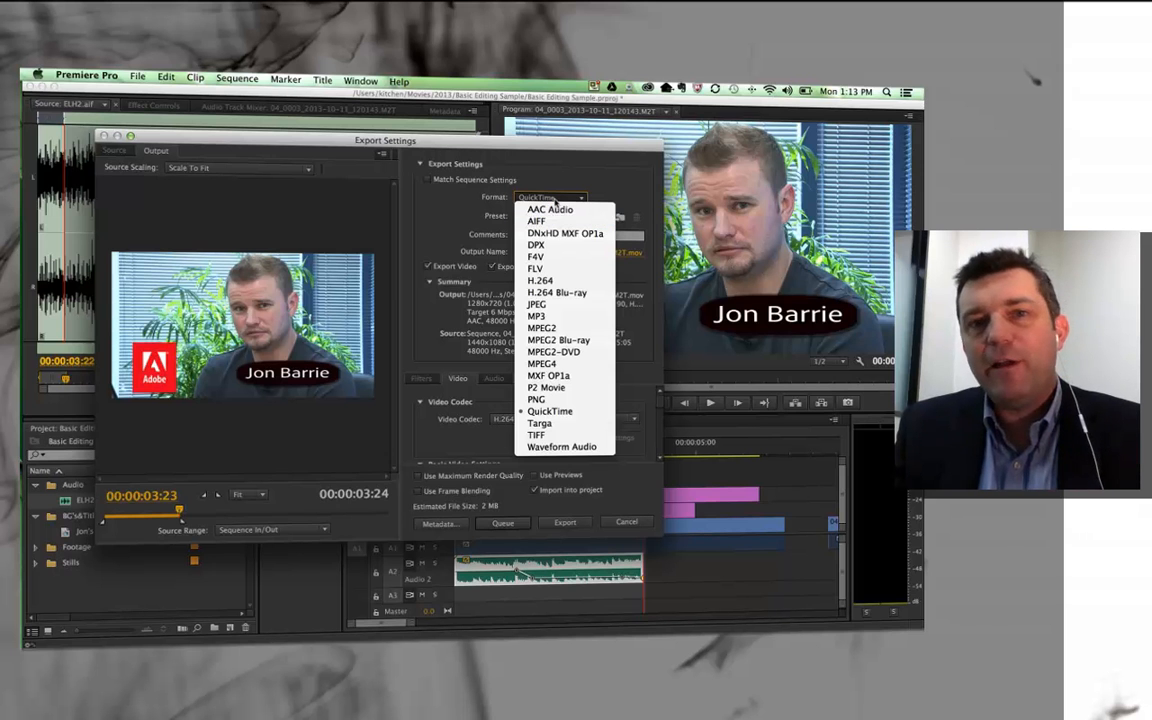
pyautogui.moveTo(535, 268)
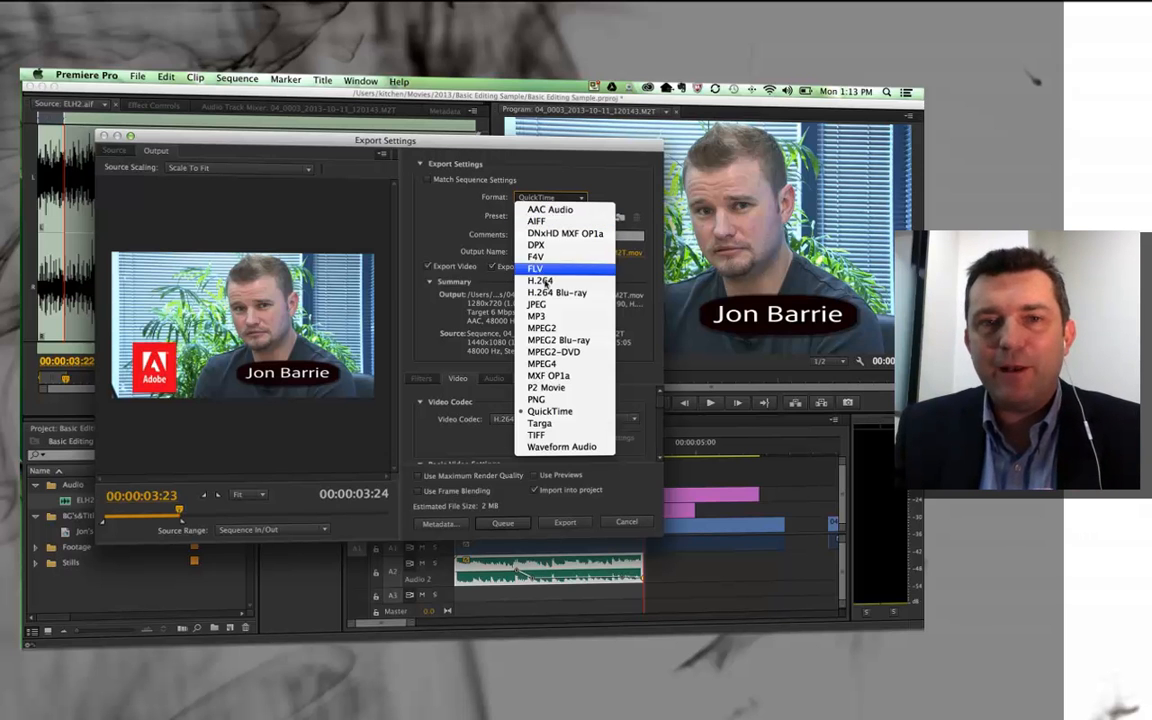
pyautogui.moveTo(549, 411)
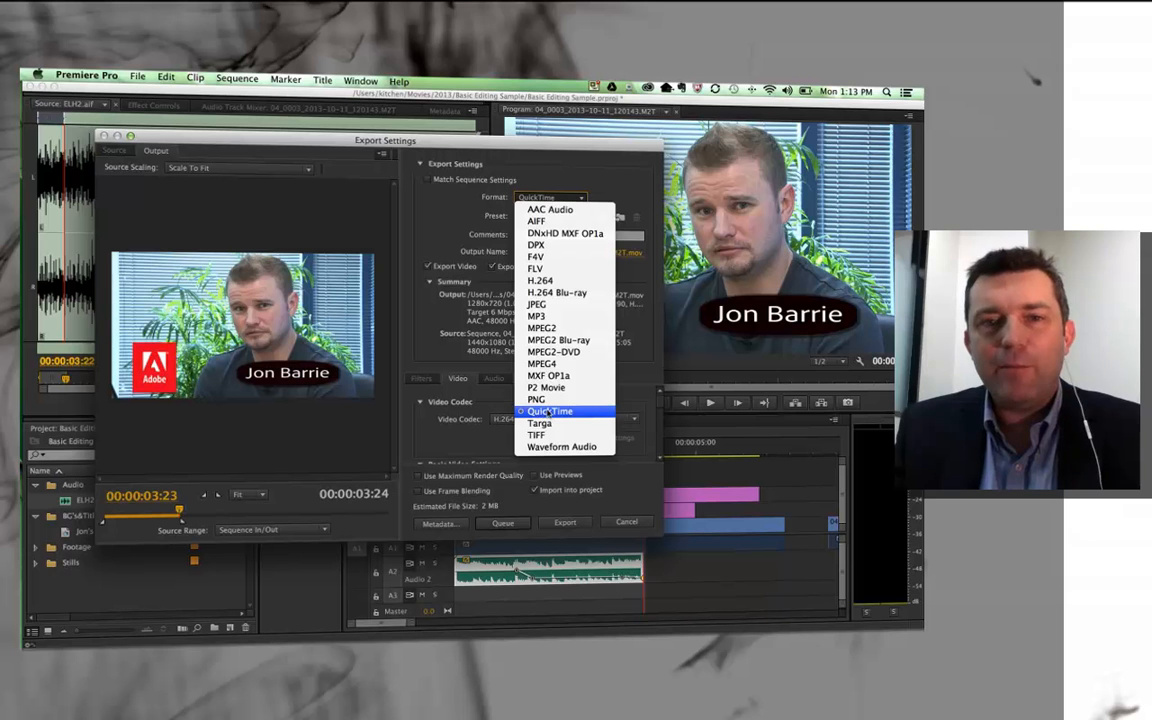
pyautogui.click(549, 411)
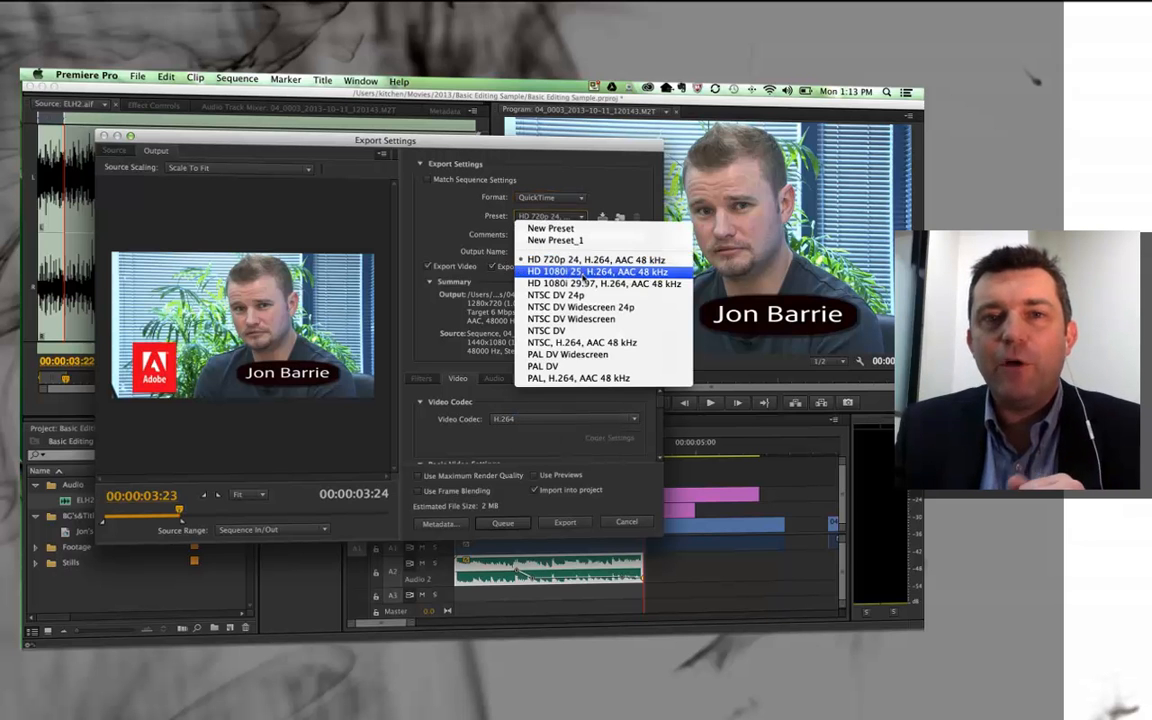
pyautogui.click(604, 271)
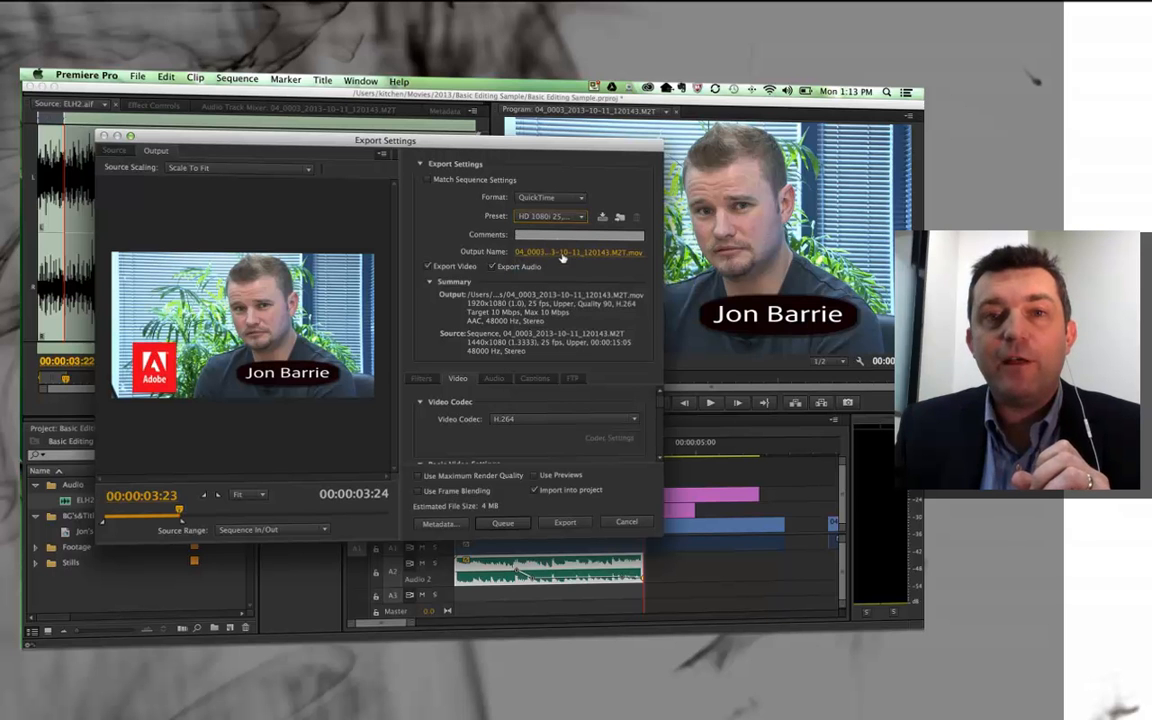
pyautogui.click(581, 216)
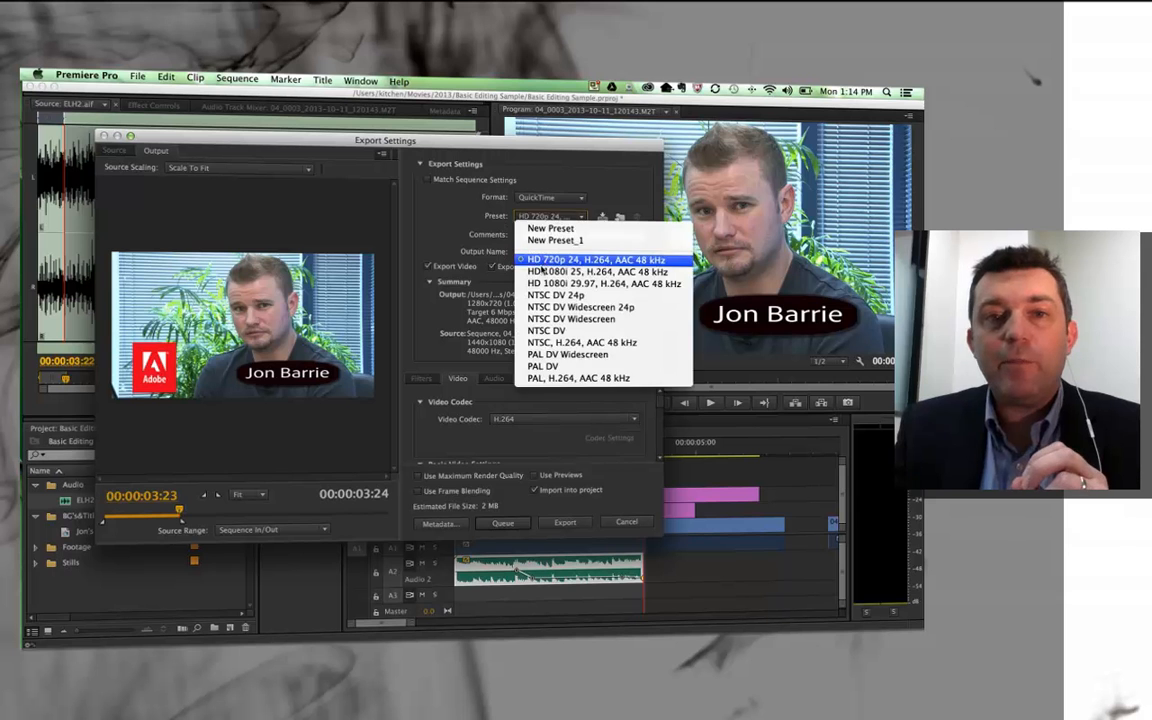
pyautogui.click(604, 271)
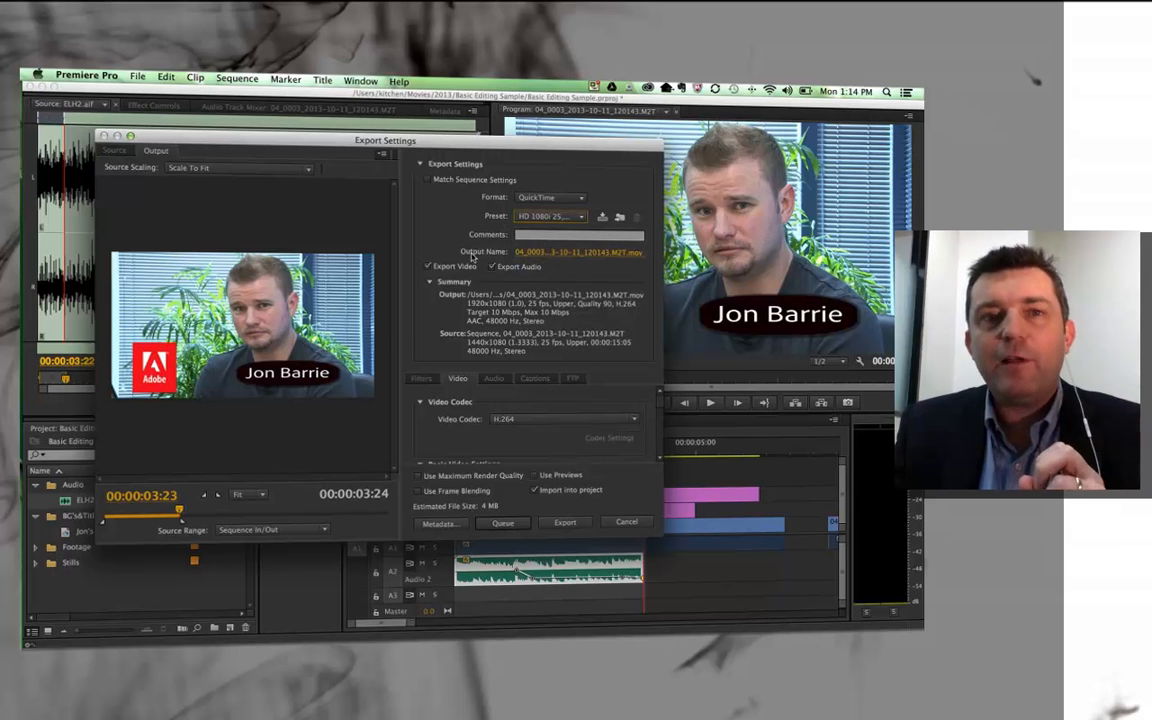
# Save the output as JonHD.mov in a new exports folder inside Basic Editing Sample
pyautogui.click(577, 252)
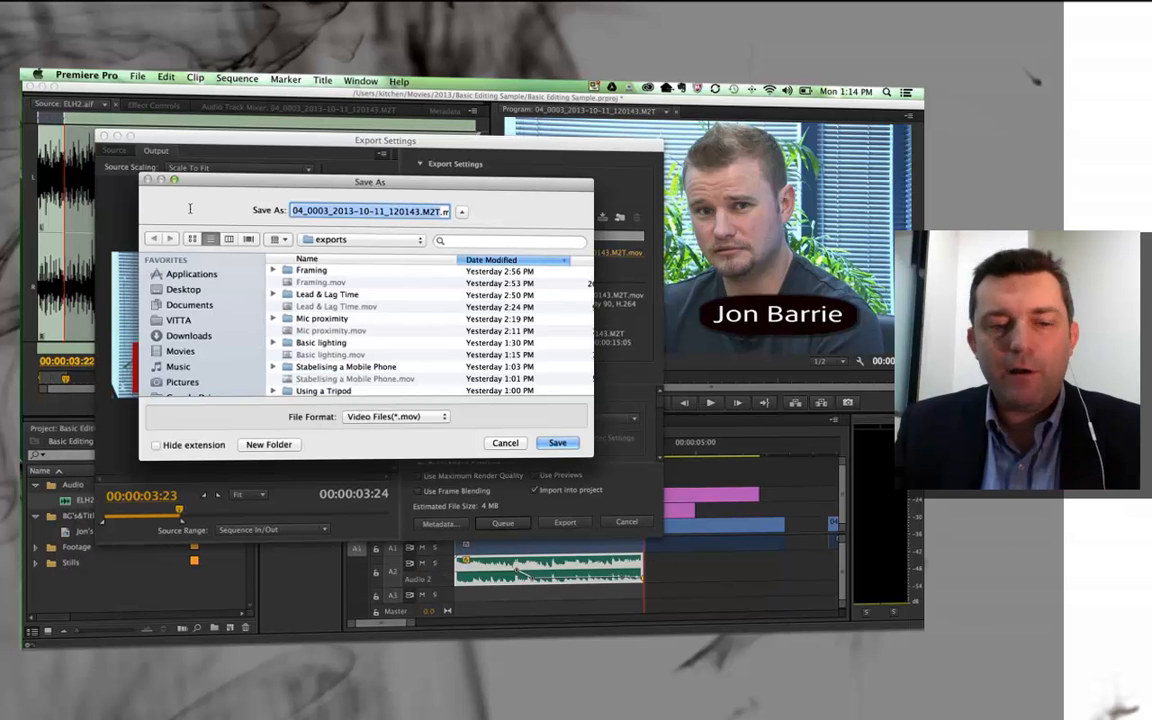
pyautogui.write('Jon.mov')
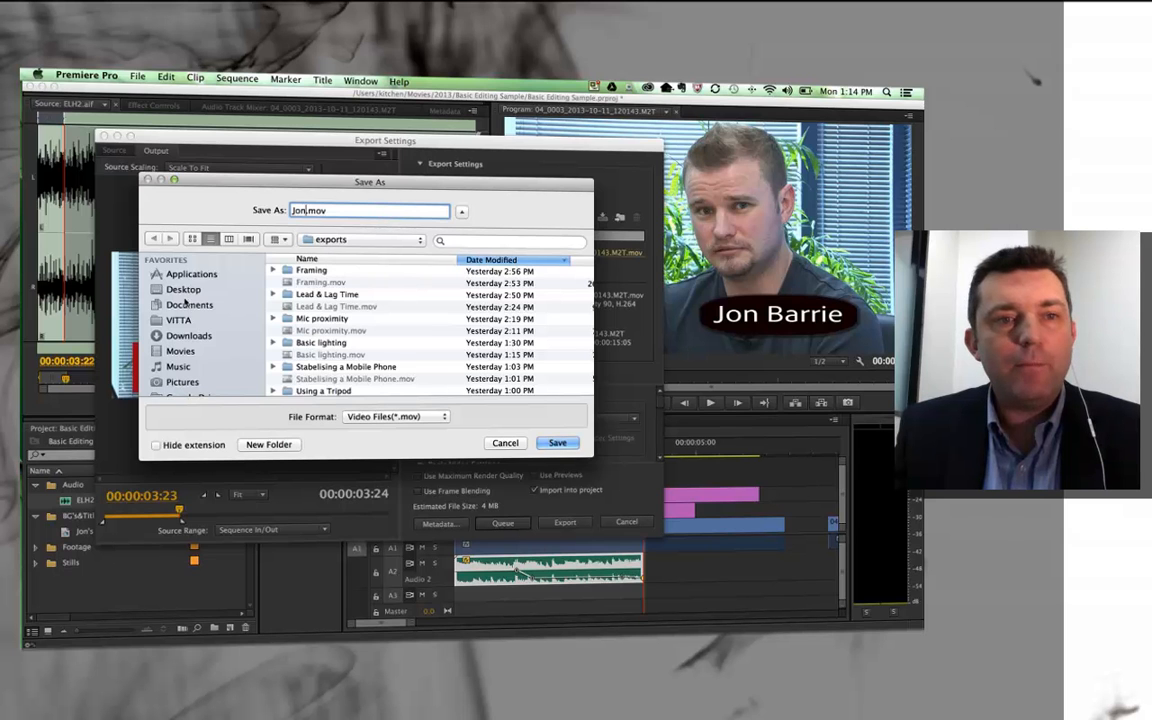
pyautogui.click(181, 351)
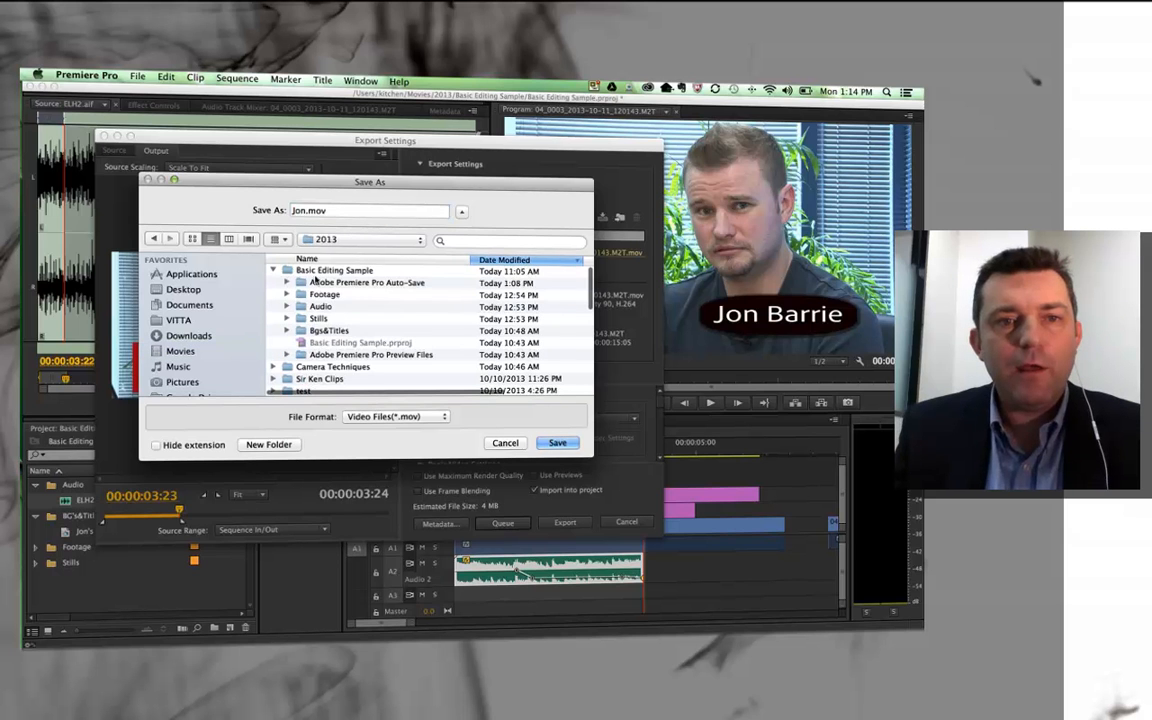
pyautogui.doubleClick(334, 270)
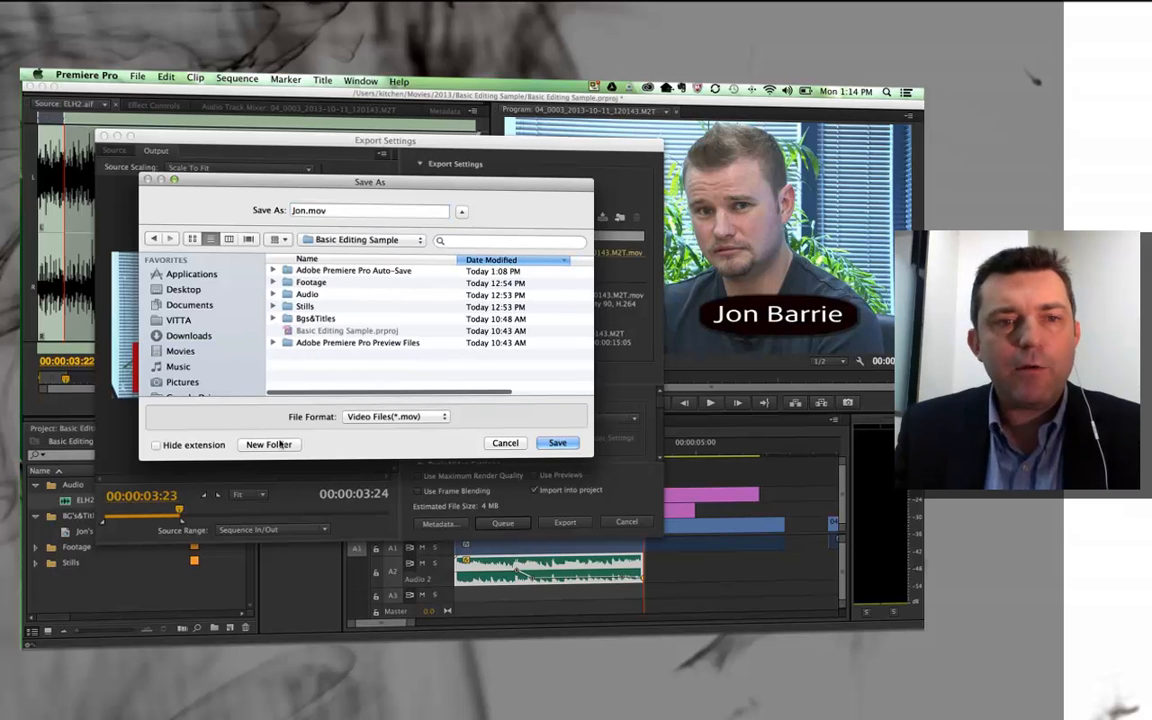
pyautogui.click(268, 444)
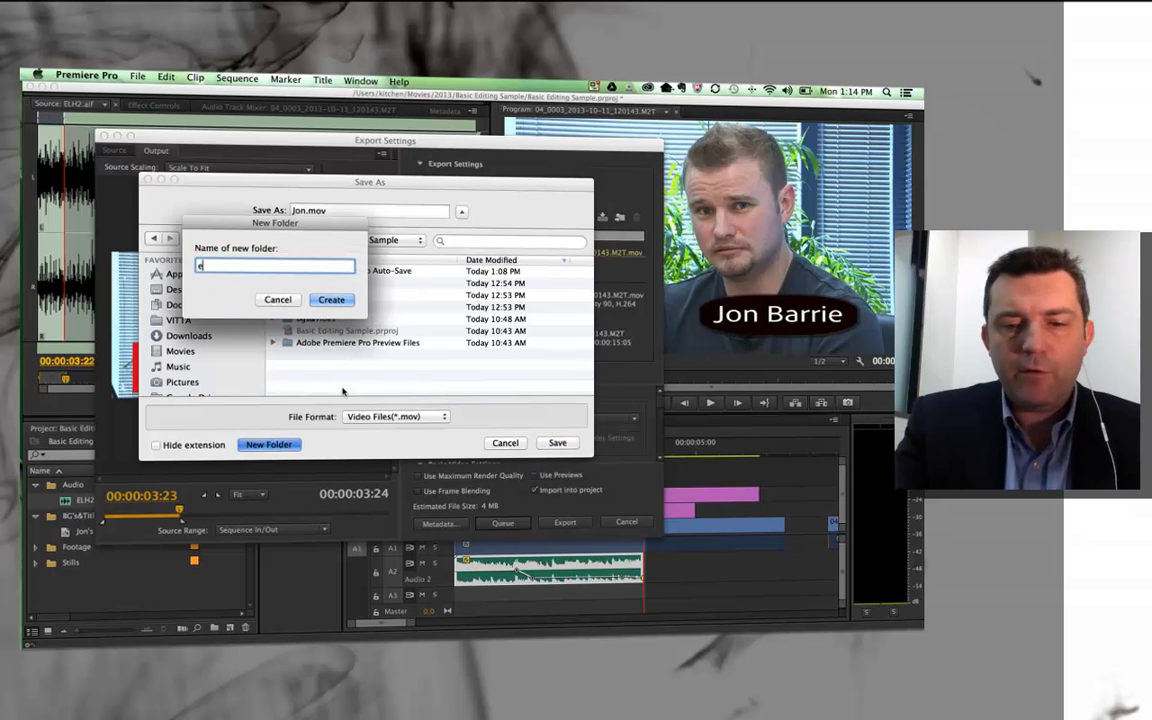
pyautogui.write('xports')
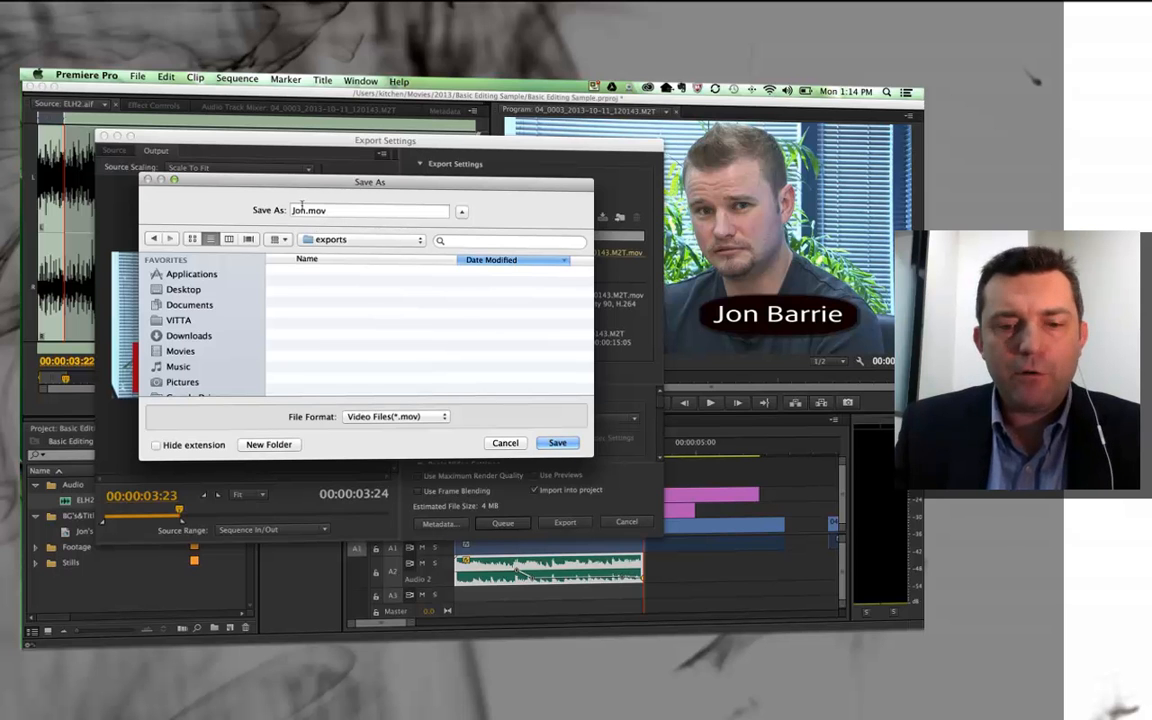
pyautogui.write('HD')
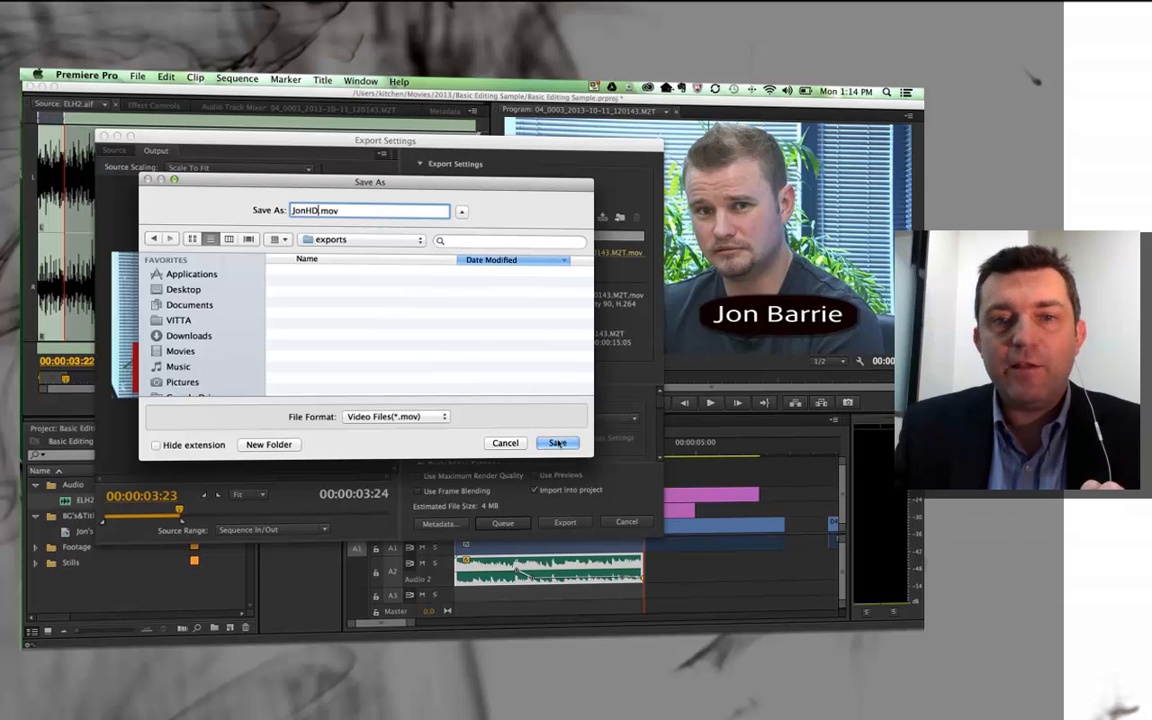
pyautogui.click(557, 443)
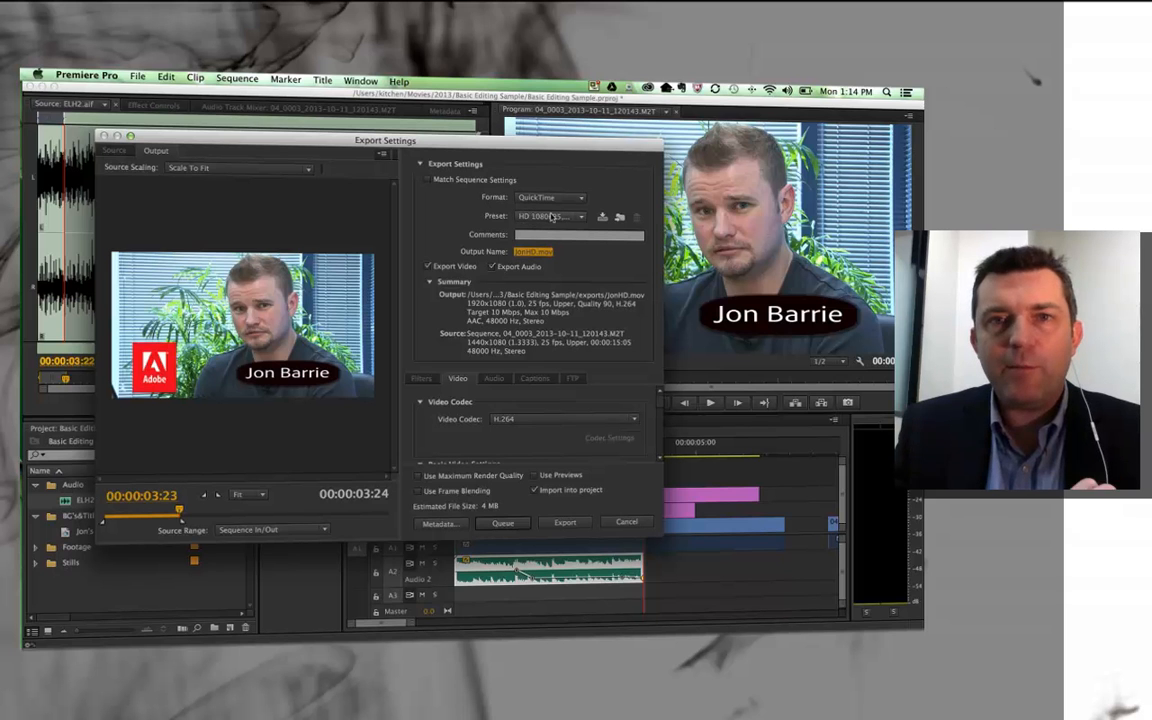
pyautogui.moveTo(533, 251)
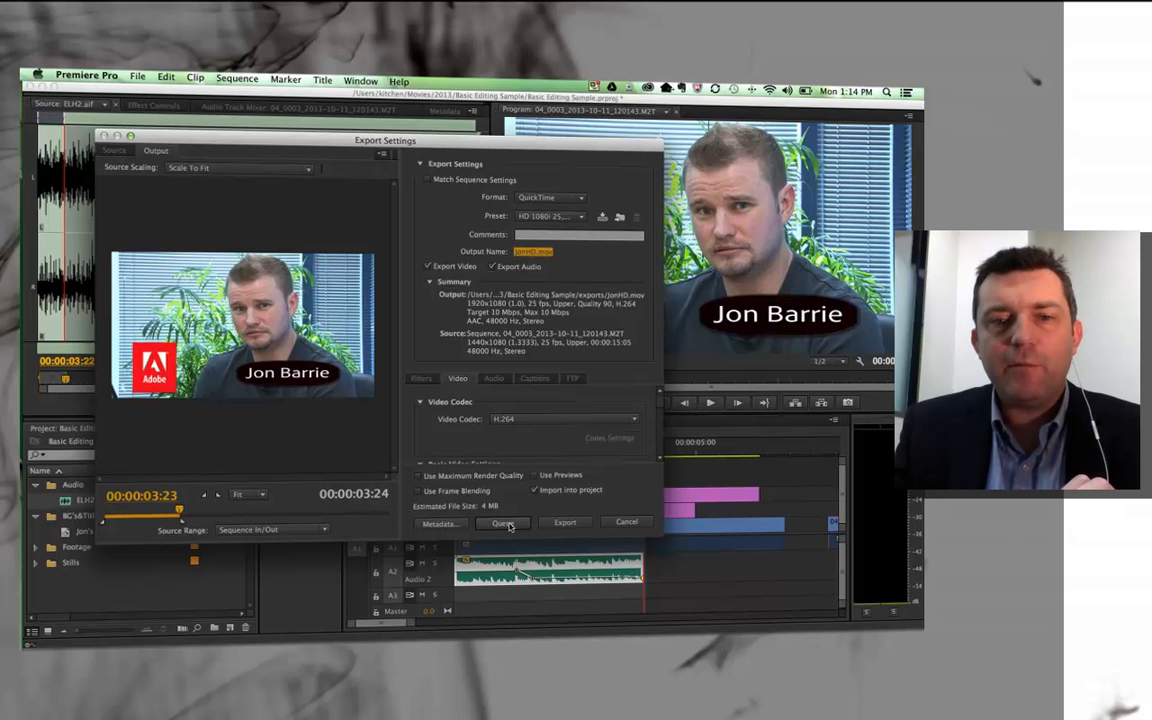
# Export JonHD.mov and import the result into the project
pyautogui.click(565, 522)
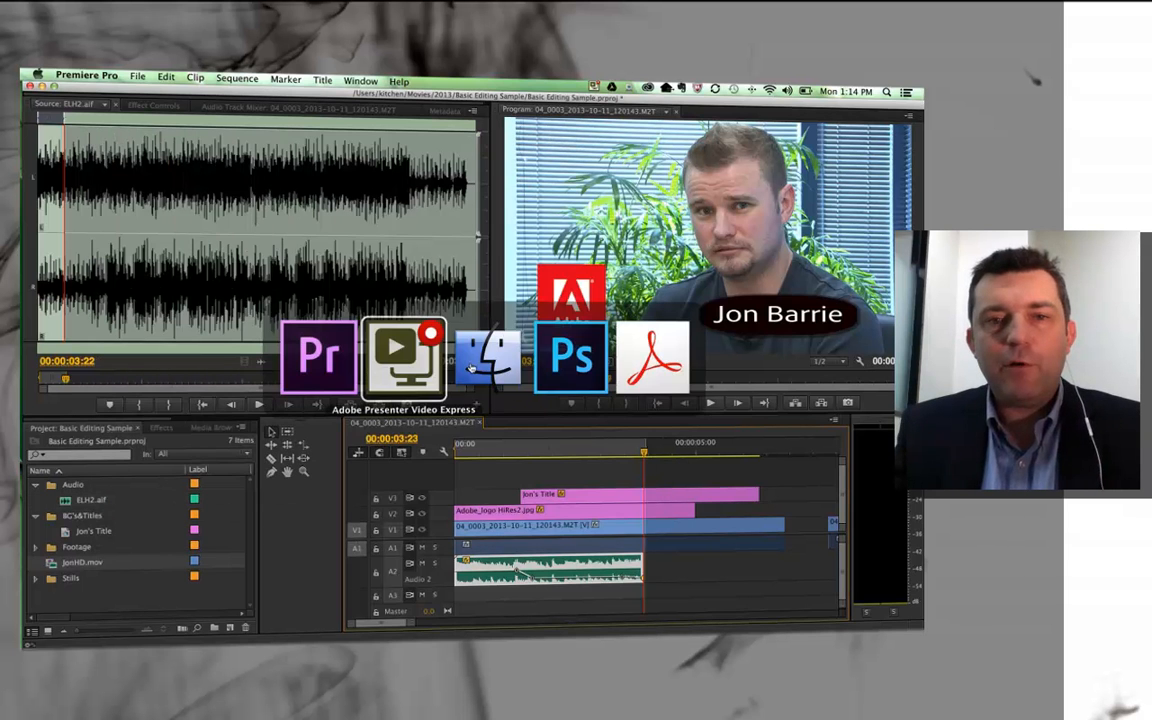
# Play JonHD.mov from Finder's exports folder in QuickTime Player, then return to Premiere
pyautogui.click(489, 357)
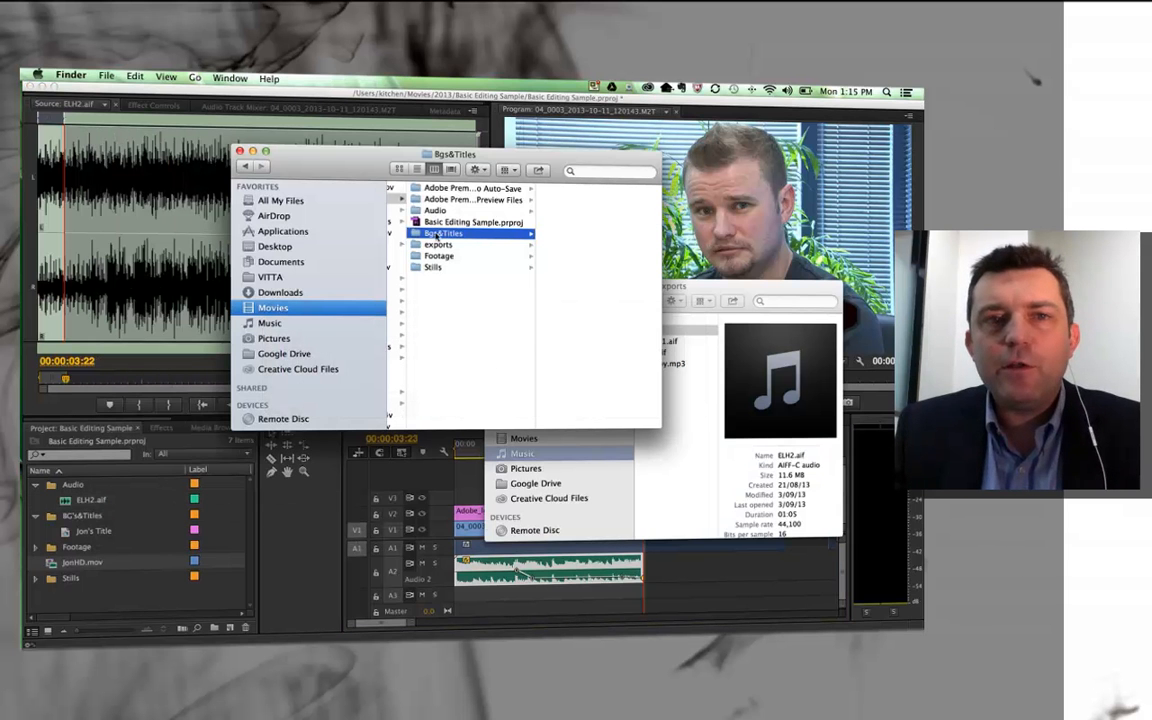
pyautogui.click(438, 244)
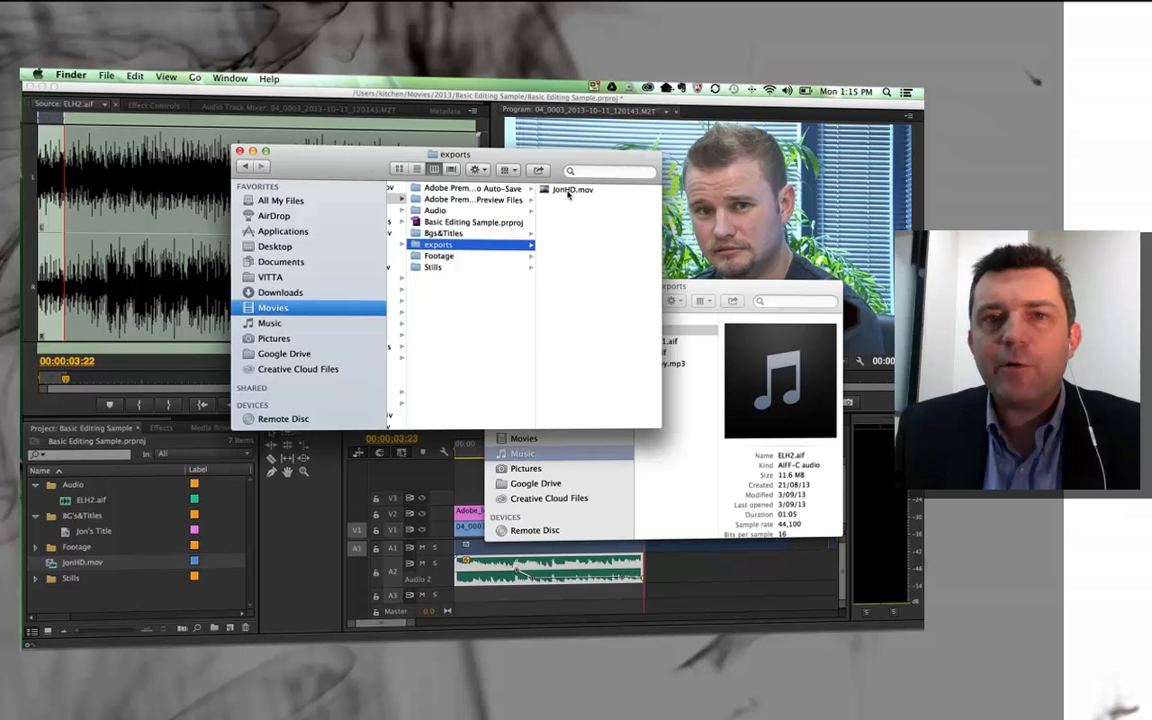
pyautogui.rightClick(572, 189)
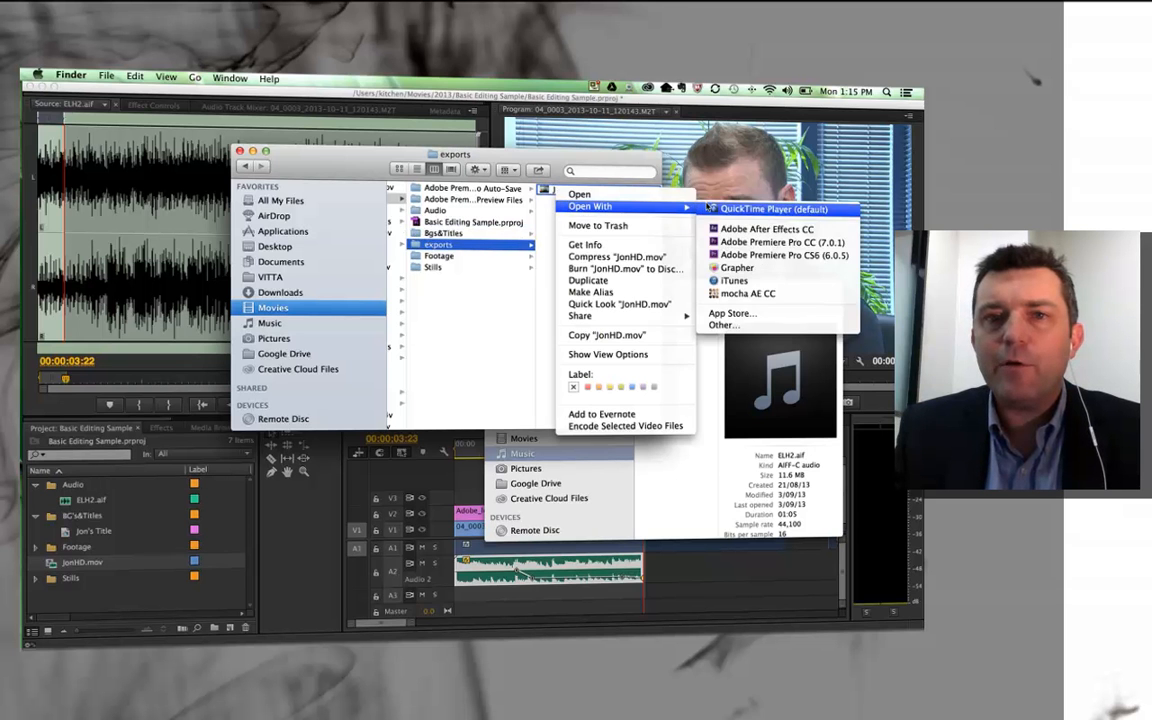
pyautogui.click(772, 209)
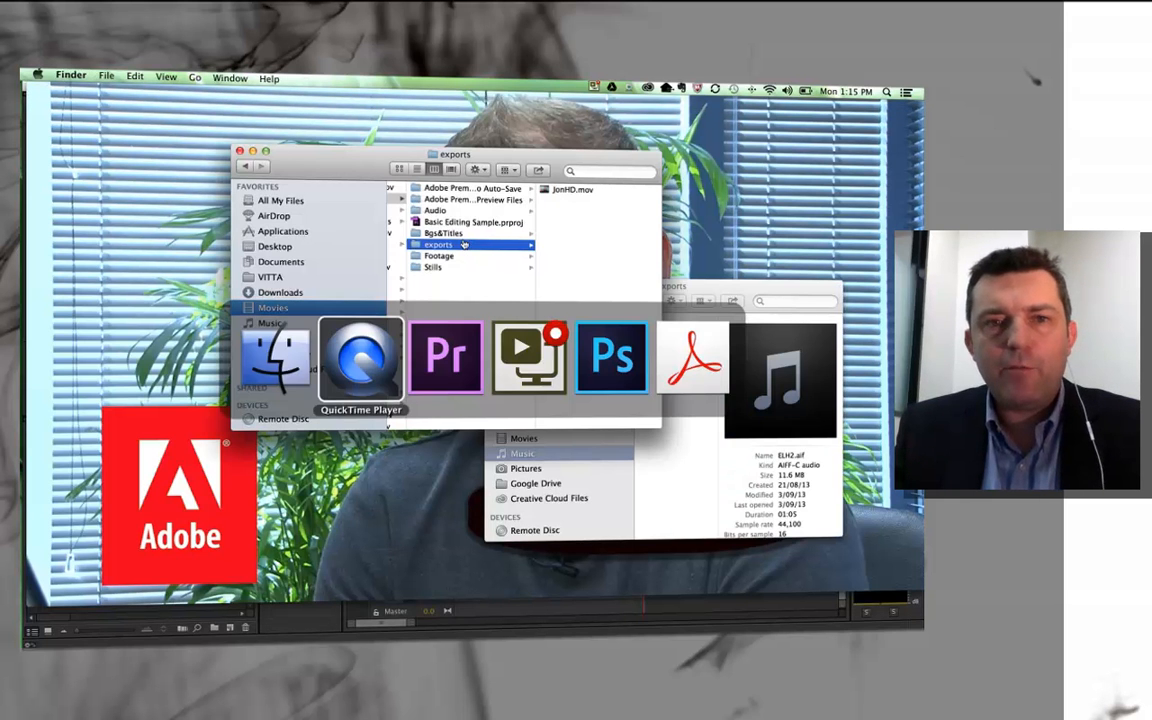
pyautogui.click(445, 357)
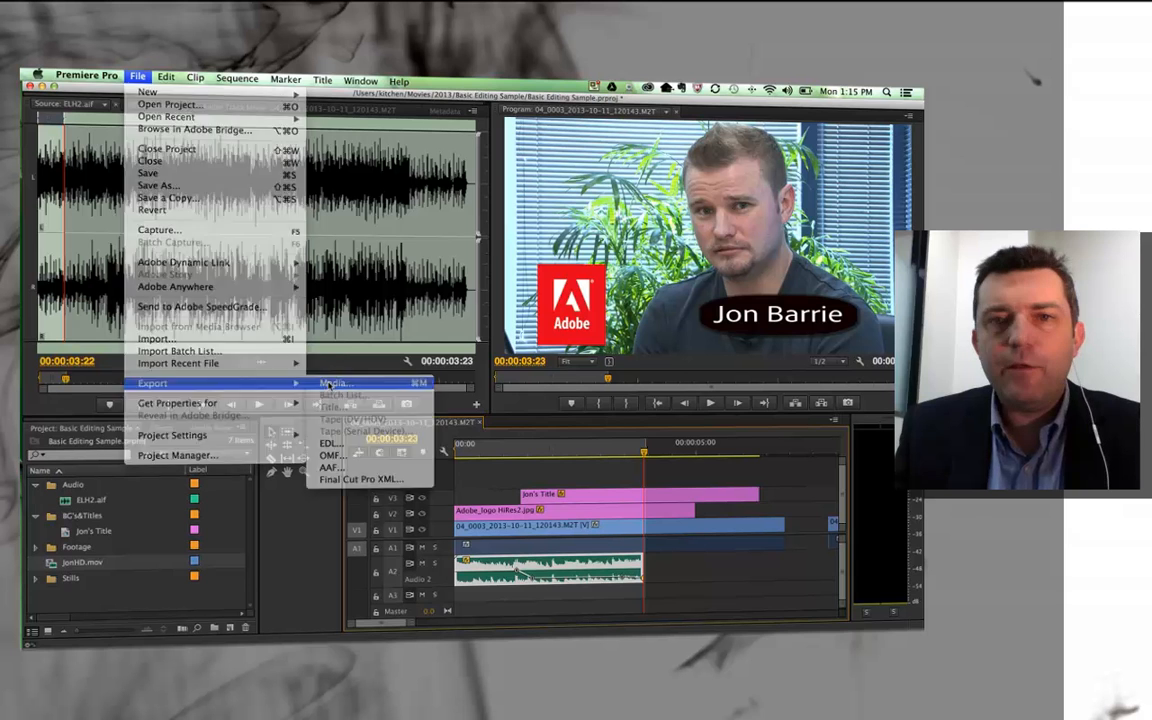
# Reopen export settings with MPEG4 format and the 3GPP 352 x 288 H.263 preset
pyautogui.click(335, 383)
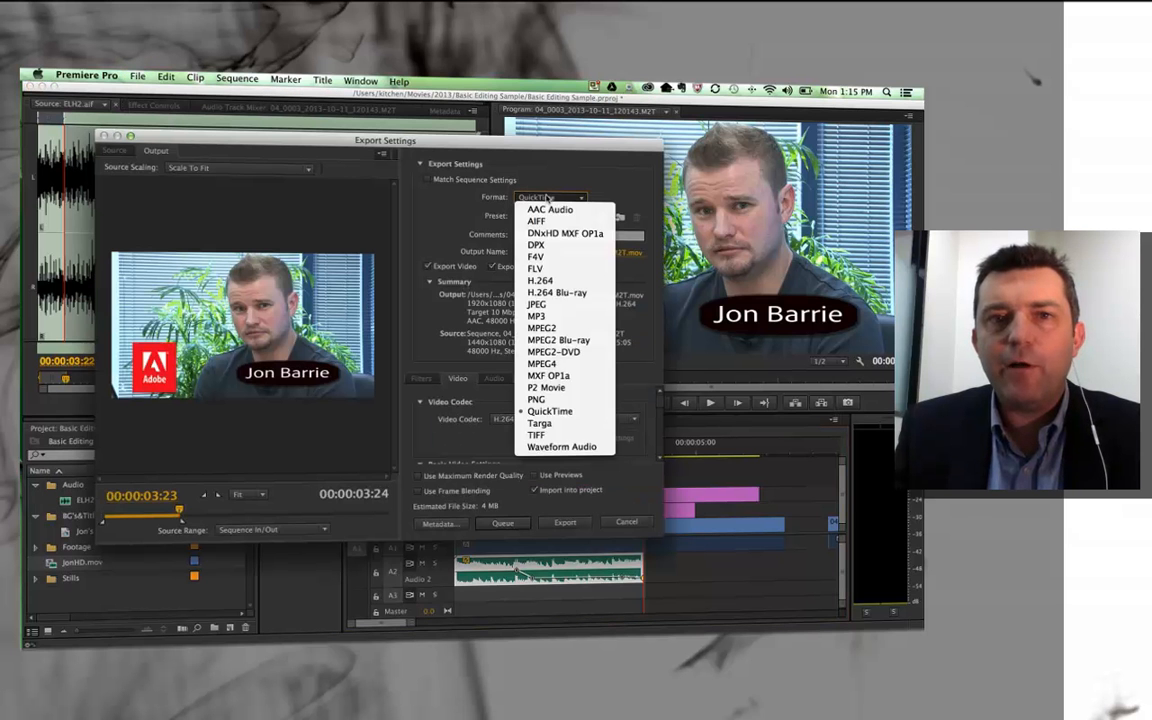
pyautogui.moveTo(559, 340)
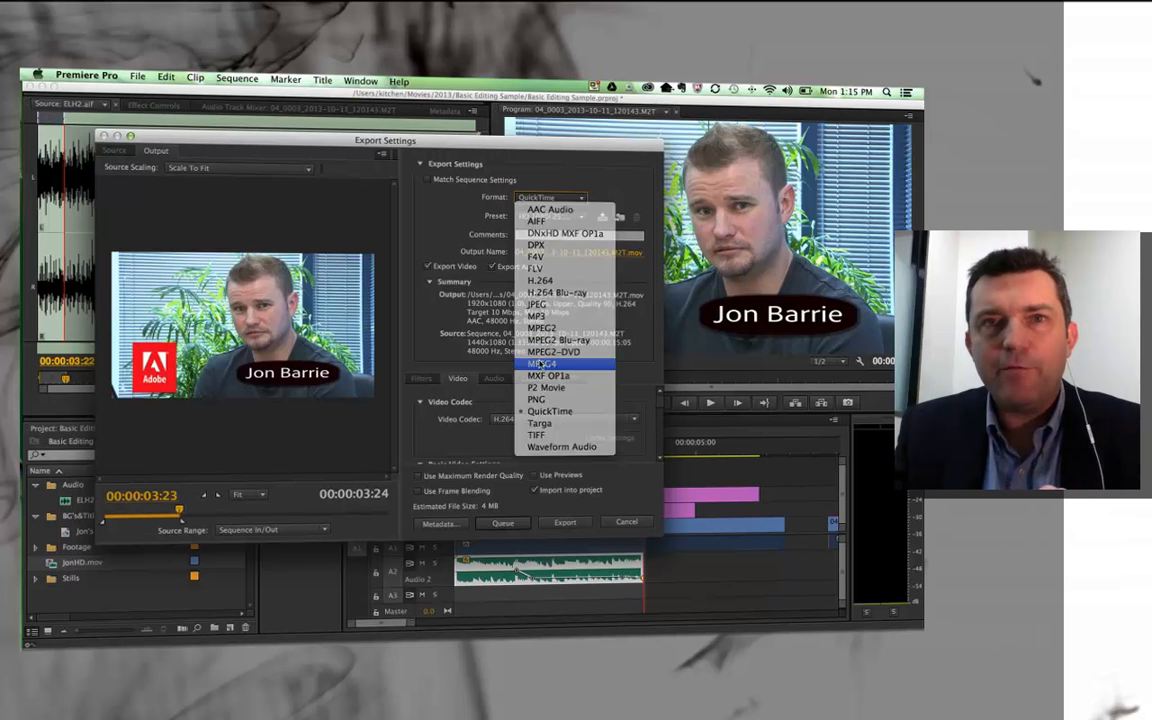
pyautogui.click(543, 363)
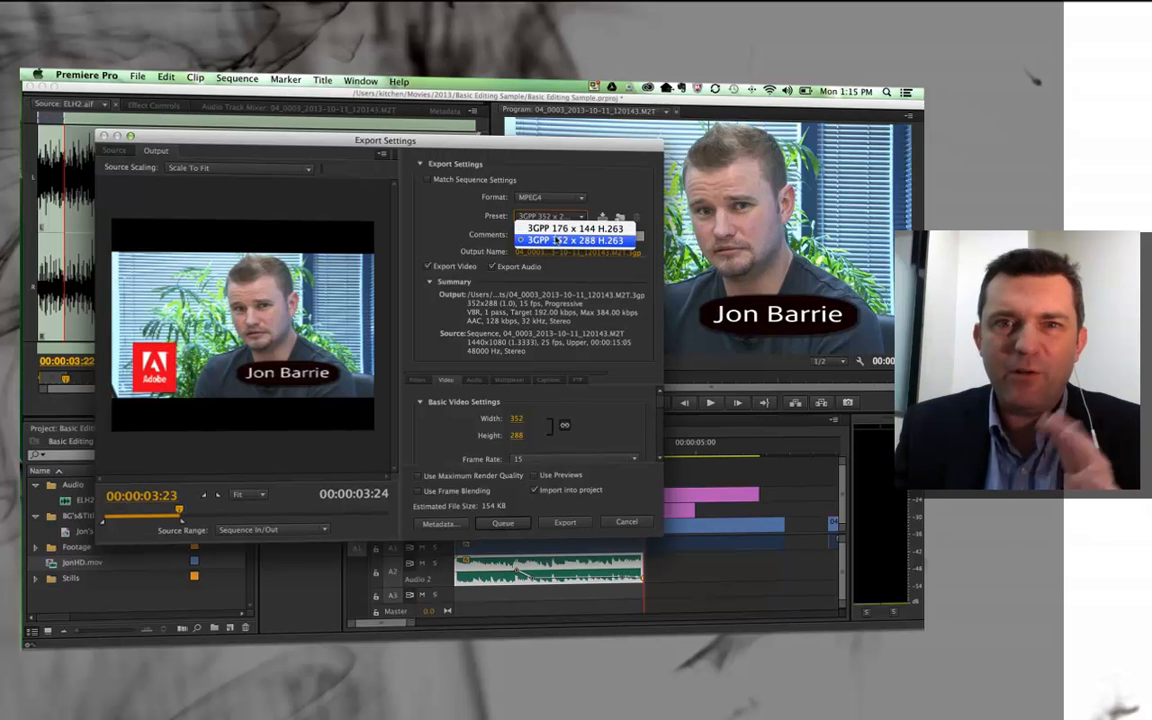
pyautogui.click(577, 240)
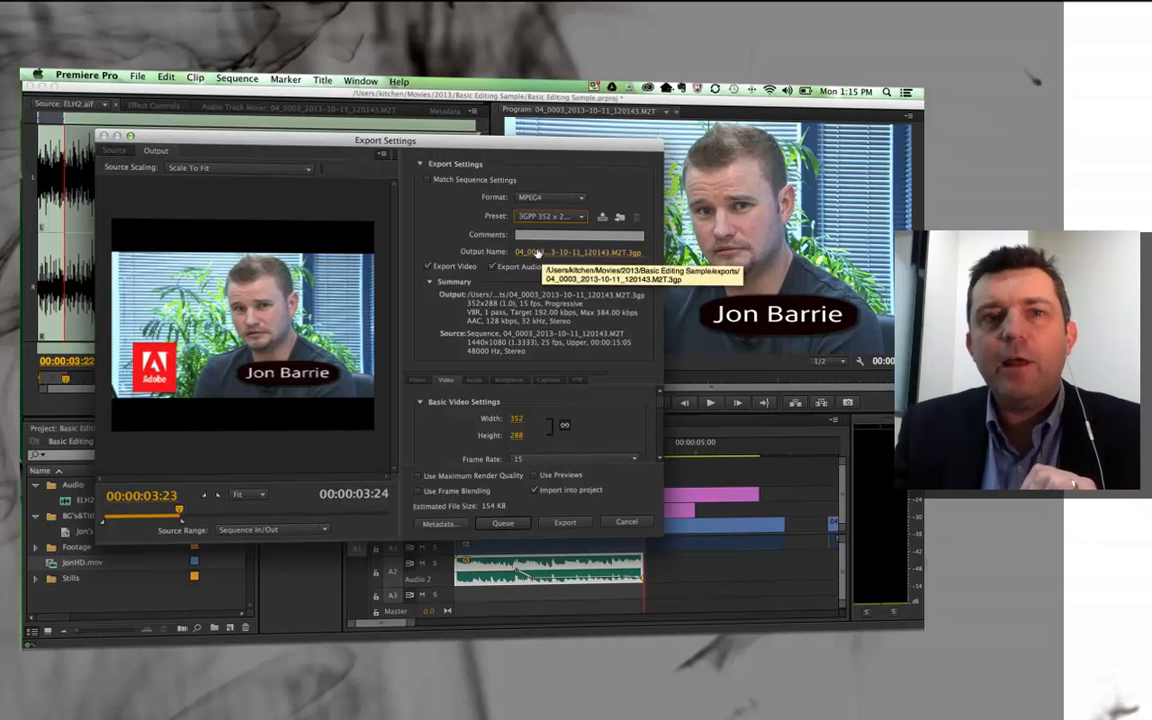
# Name the low-res output JonLD.3gp in the exports folder
pyautogui.click(578, 251)
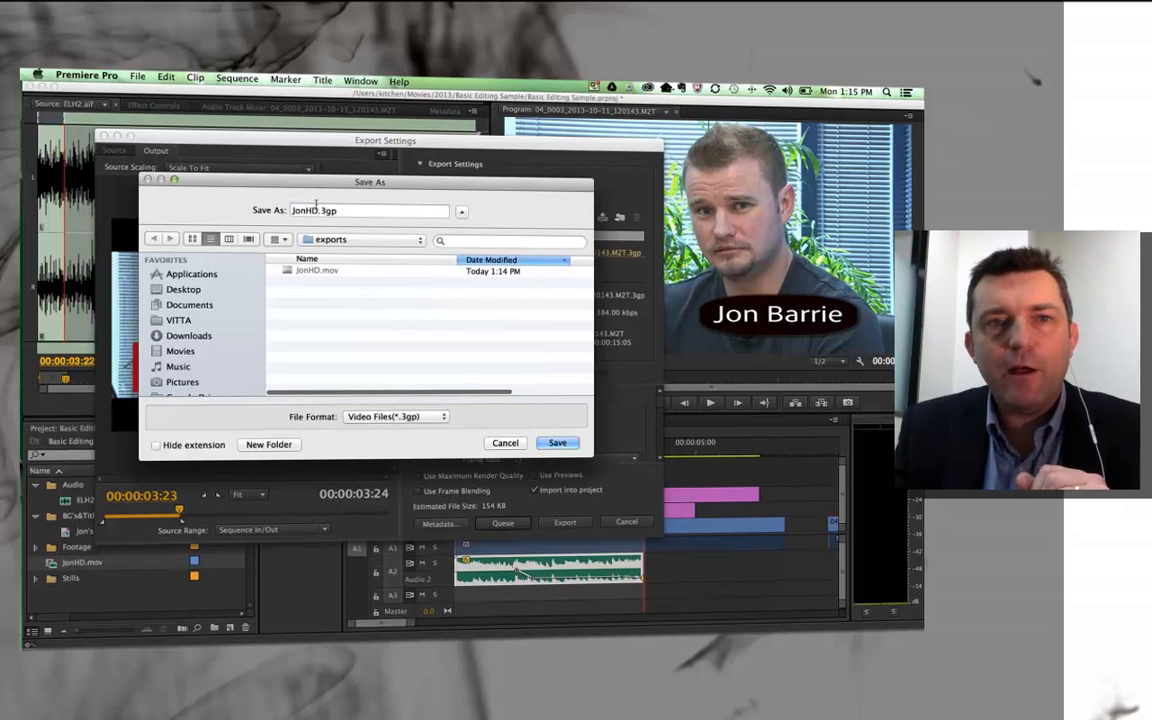
pyautogui.write('Jon.3gp')
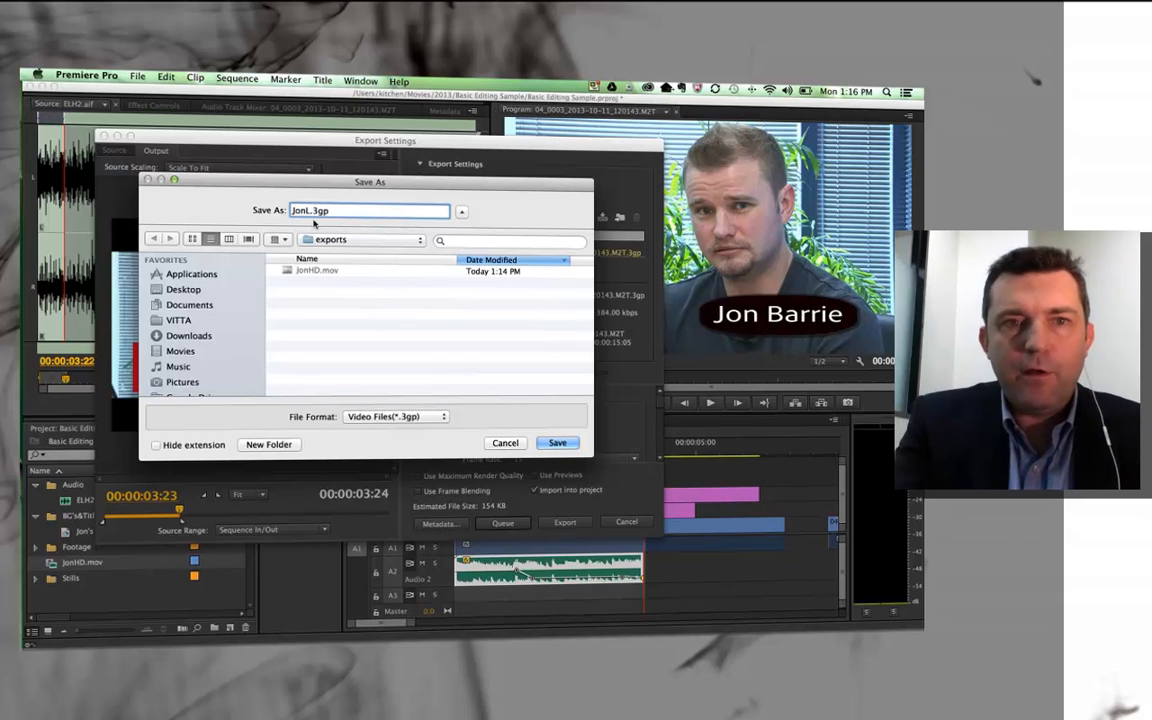
pyautogui.write('D')
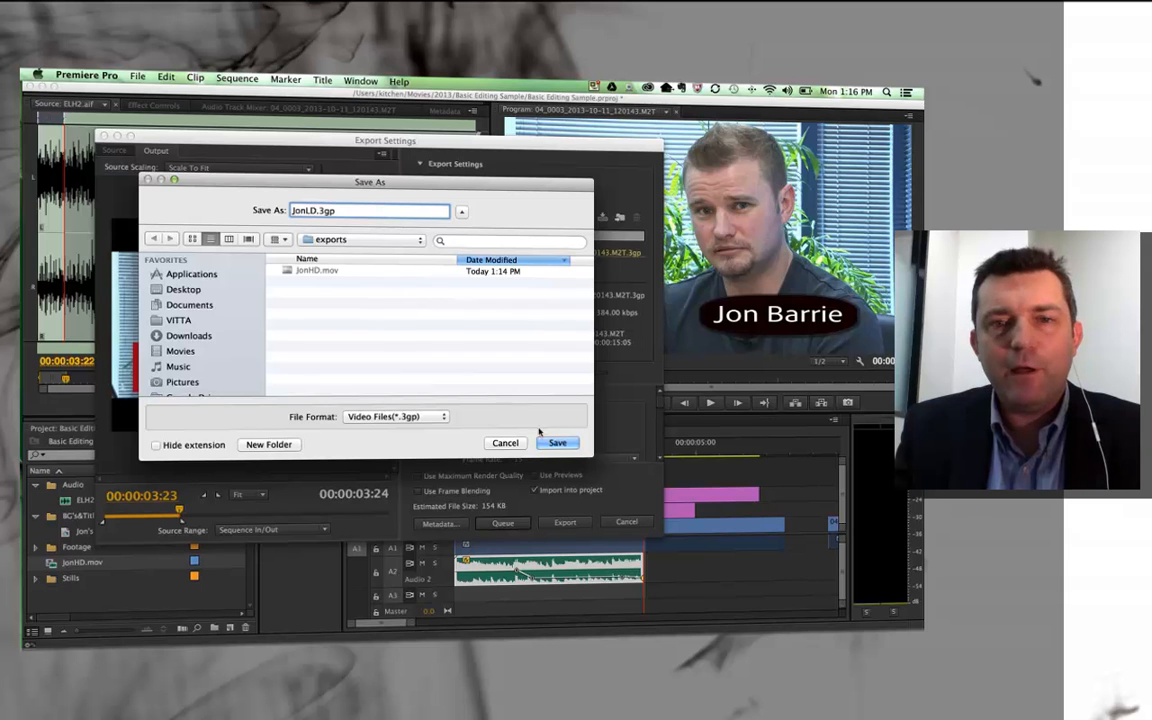
pyautogui.click(557, 442)
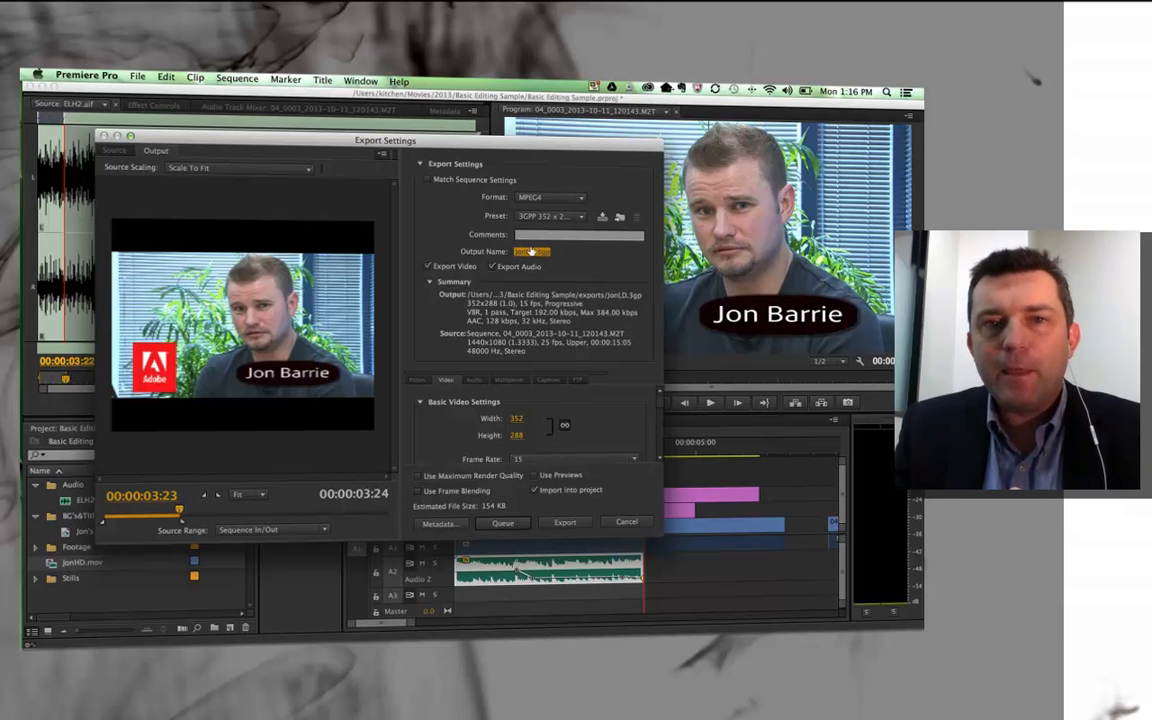
# Recheck the save location, export JonLD.3gp, and show its file options in Finder
pyautogui.click(533, 251)
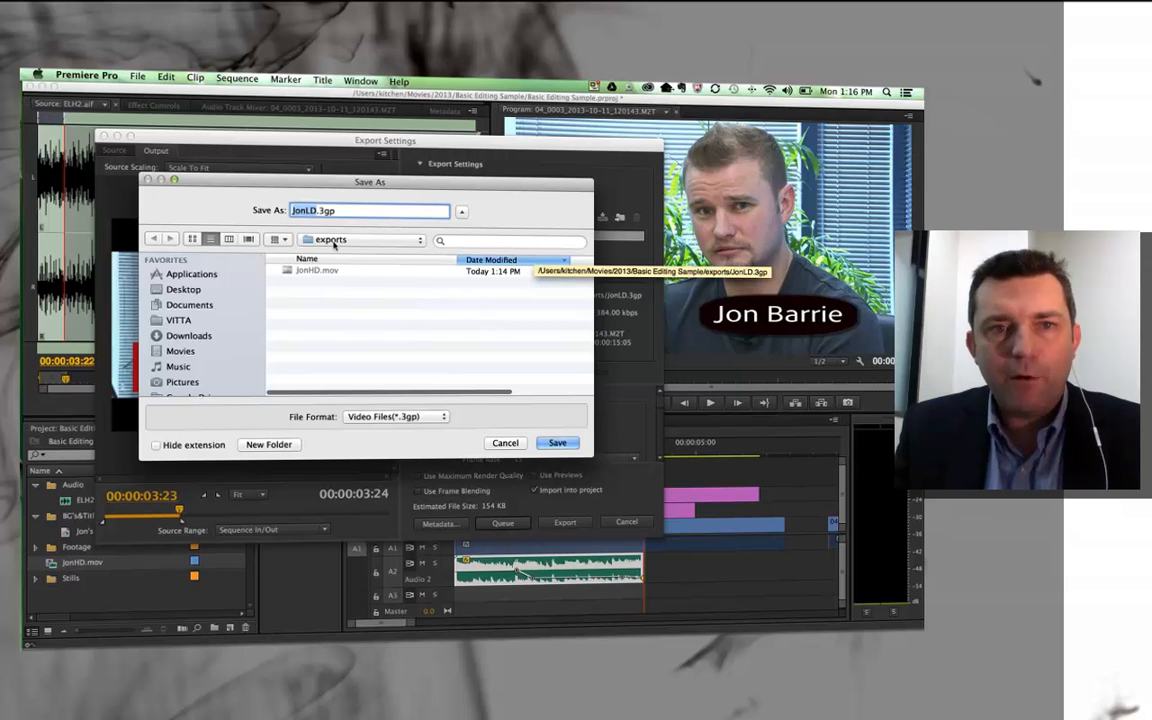
pyautogui.click(557, 442)
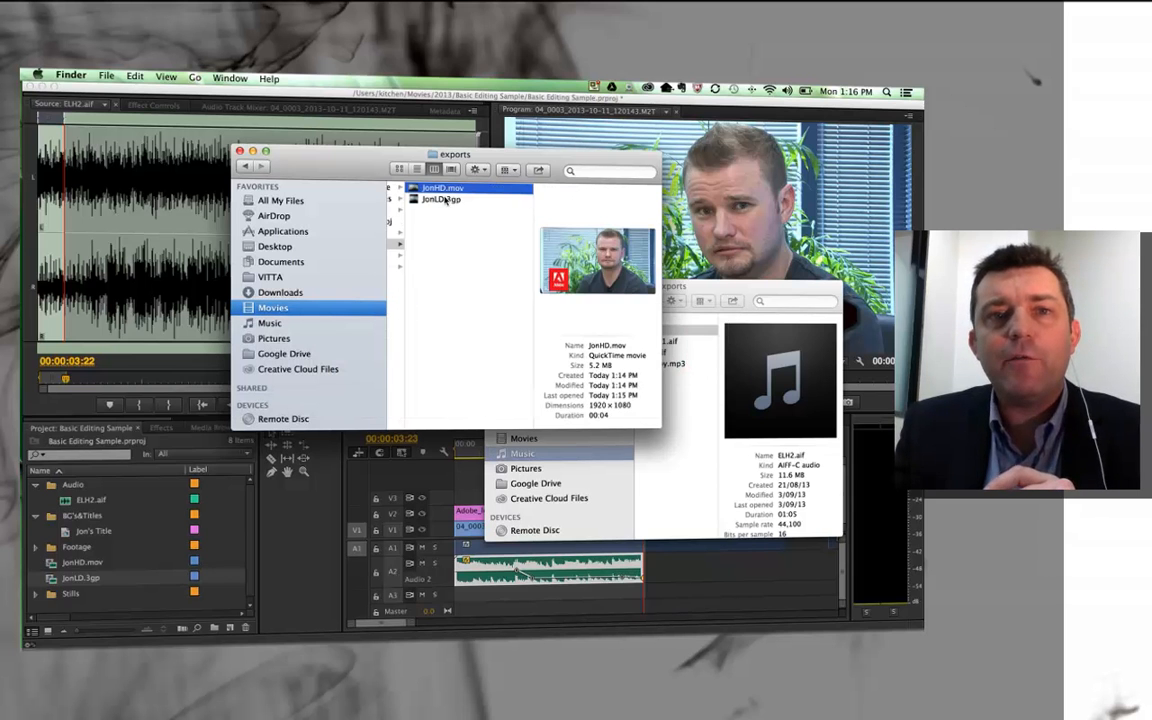
pyautogui.rightClick(440, 199)
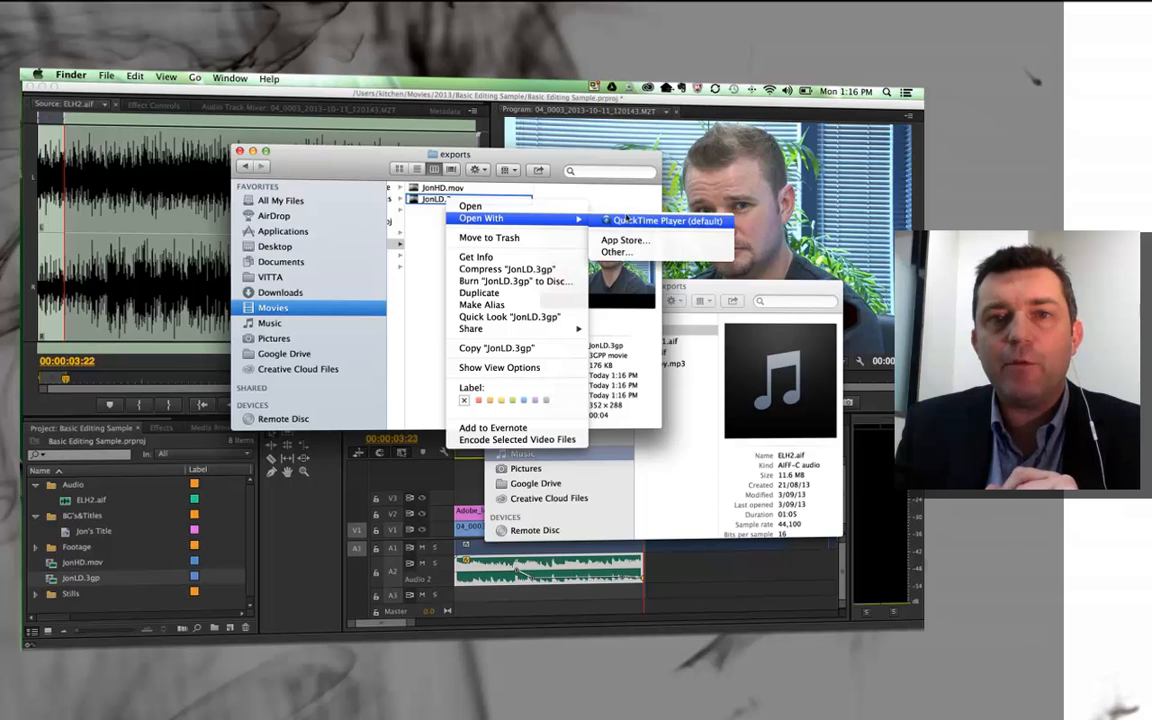